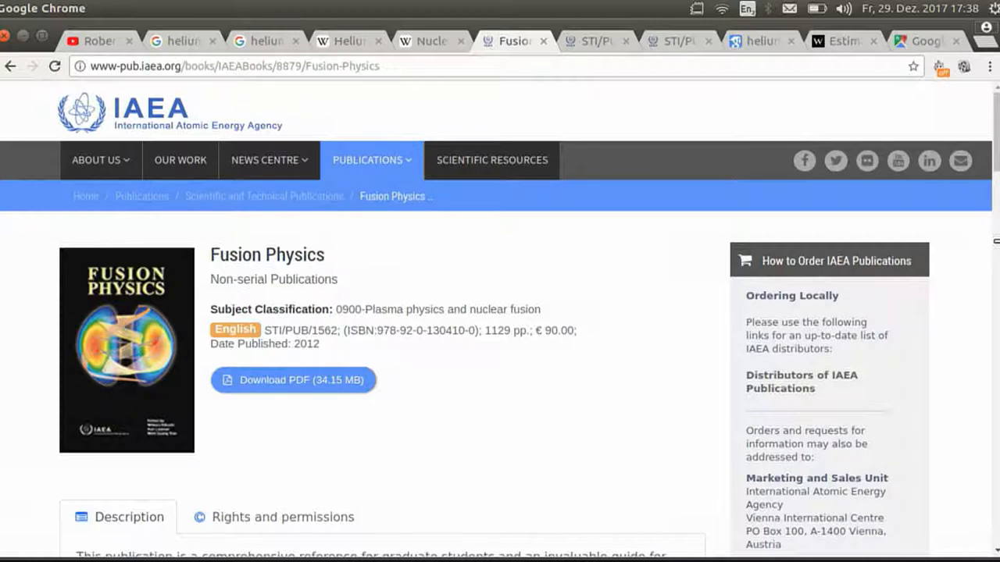
Step: Download the 34.15 MB Fusion Physics PDF to view Table 1.2 of fusion reaction parameters
click(294, 381)
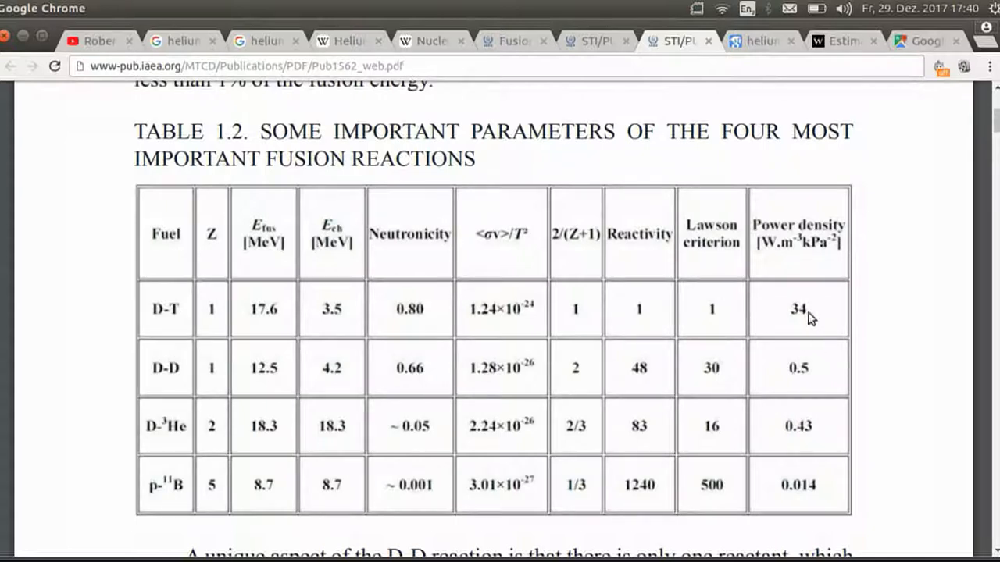
mouse_move(795, 323)
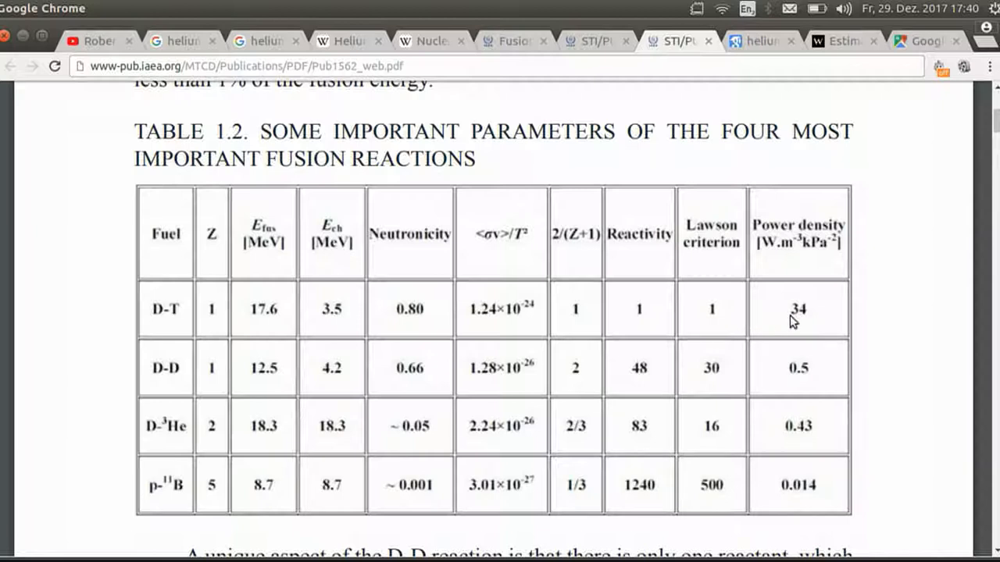
mouse_move(821, 319)
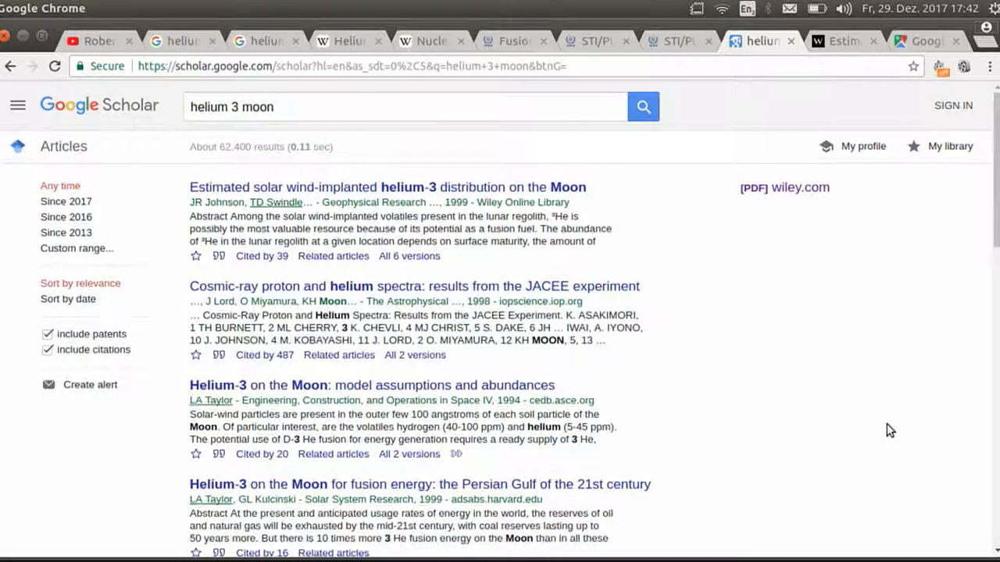
mouse_move(694, 194)
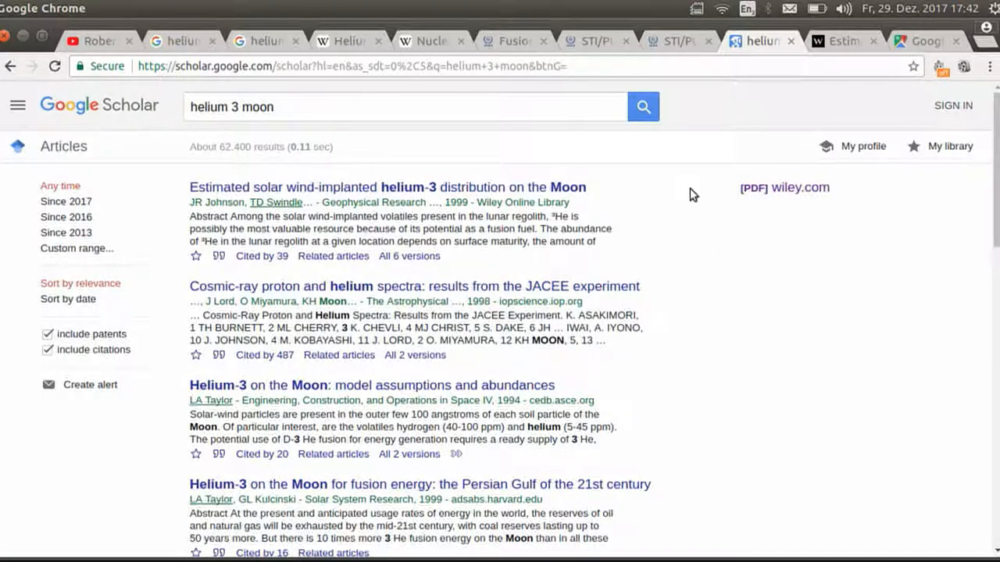
mouse_move(716, 216)
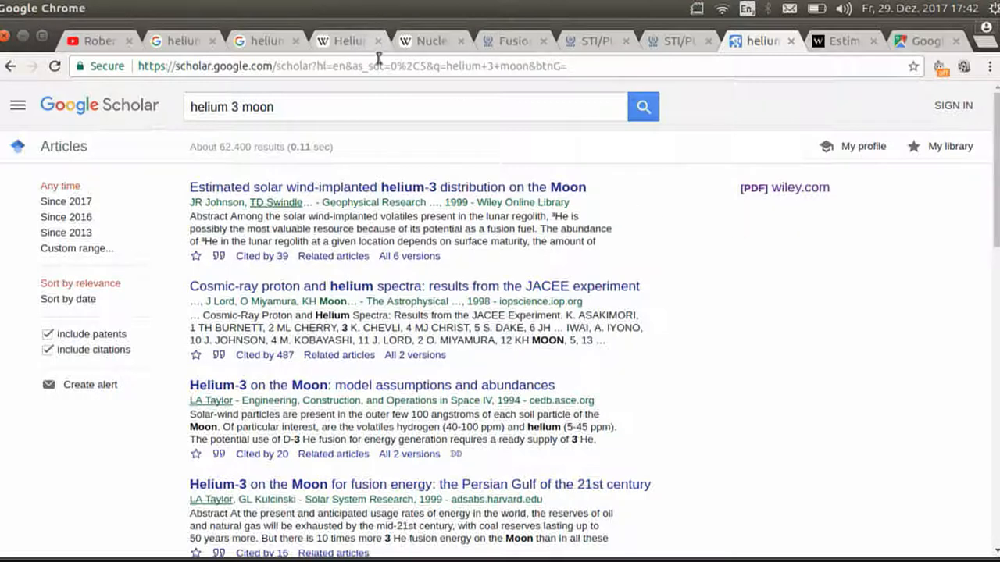
mouse_move(669, 89)
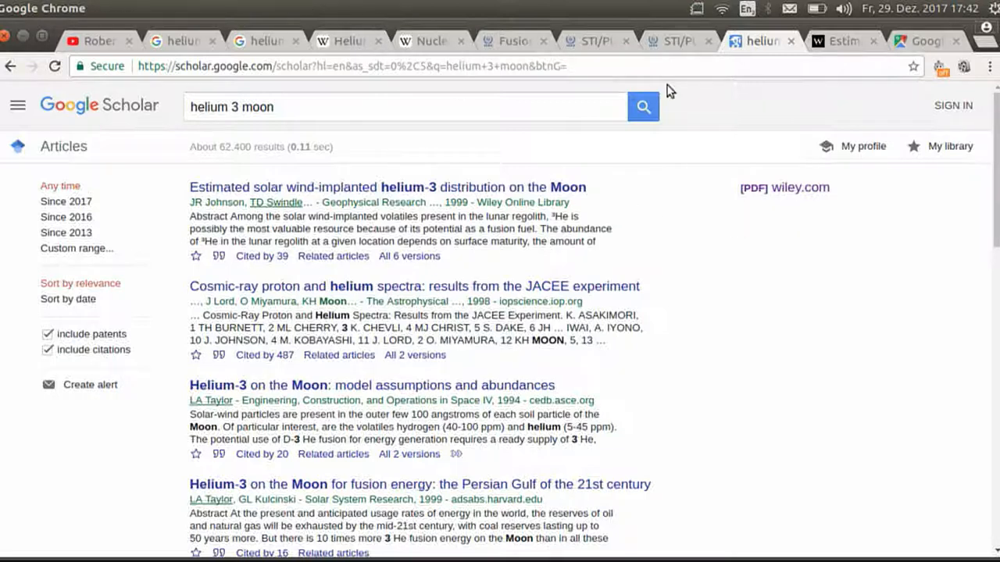
Step: Run the Google Scholar search for "helium 3 moon"
click(800, 188)
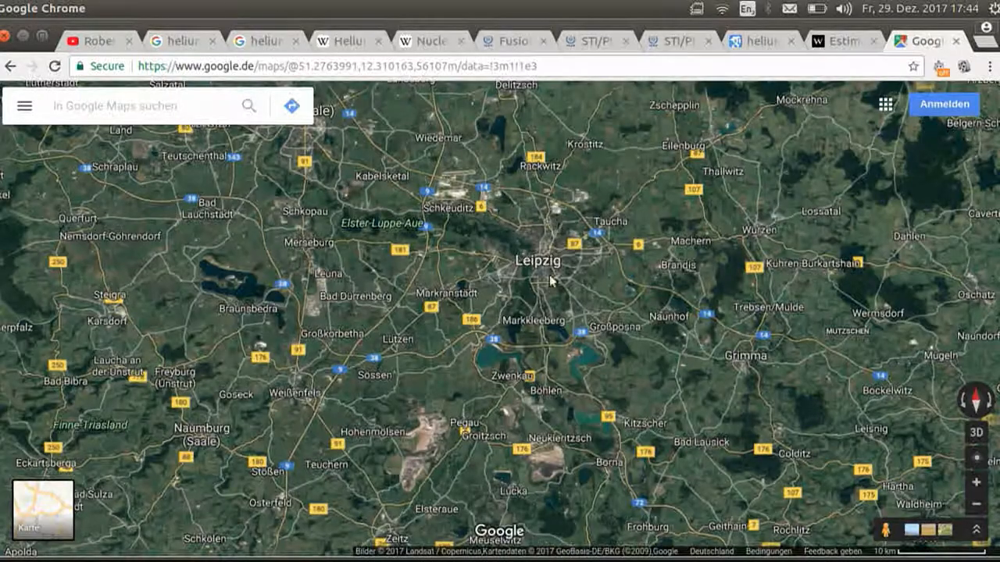
mouse_move(606, 377)
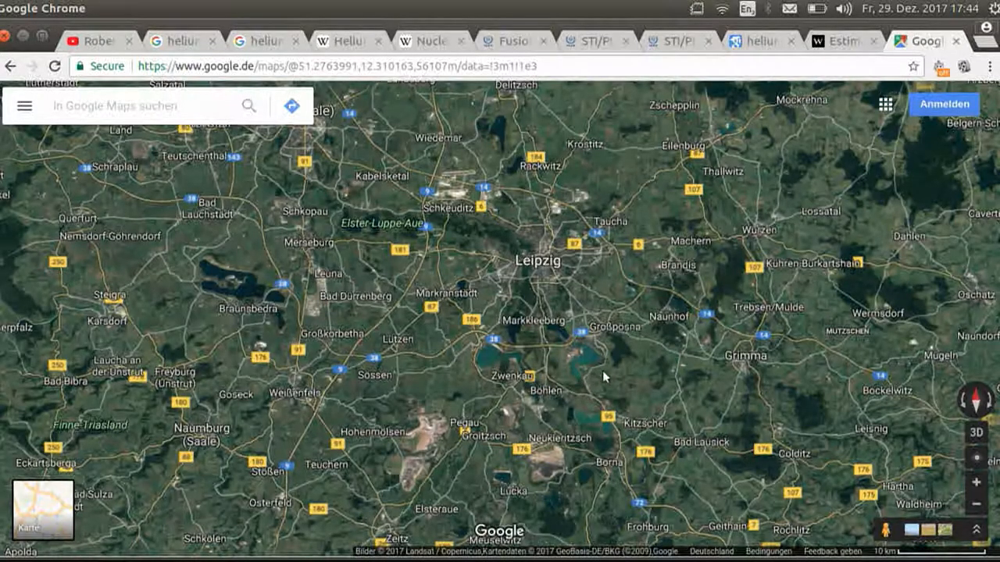
mouse_move(622, 383)
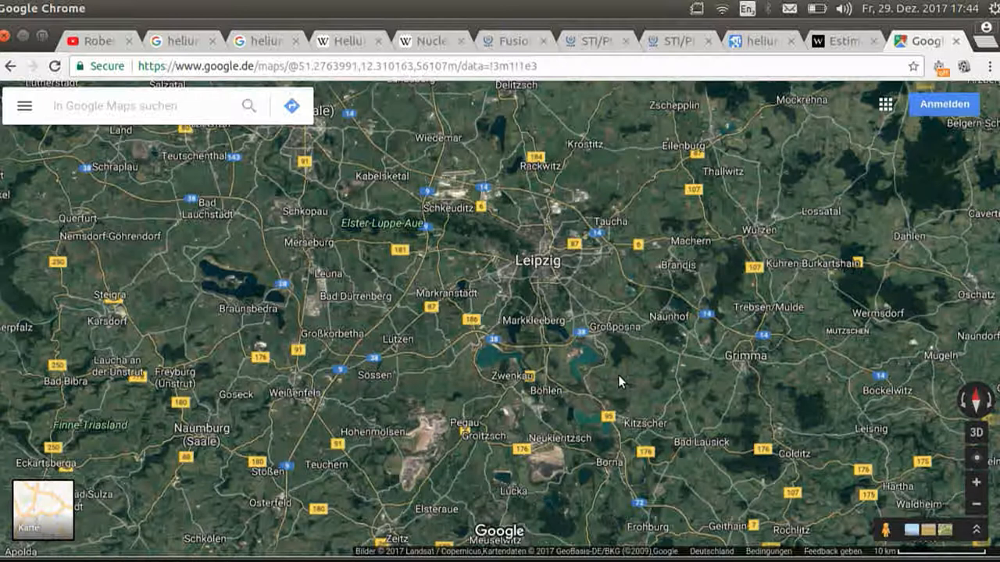